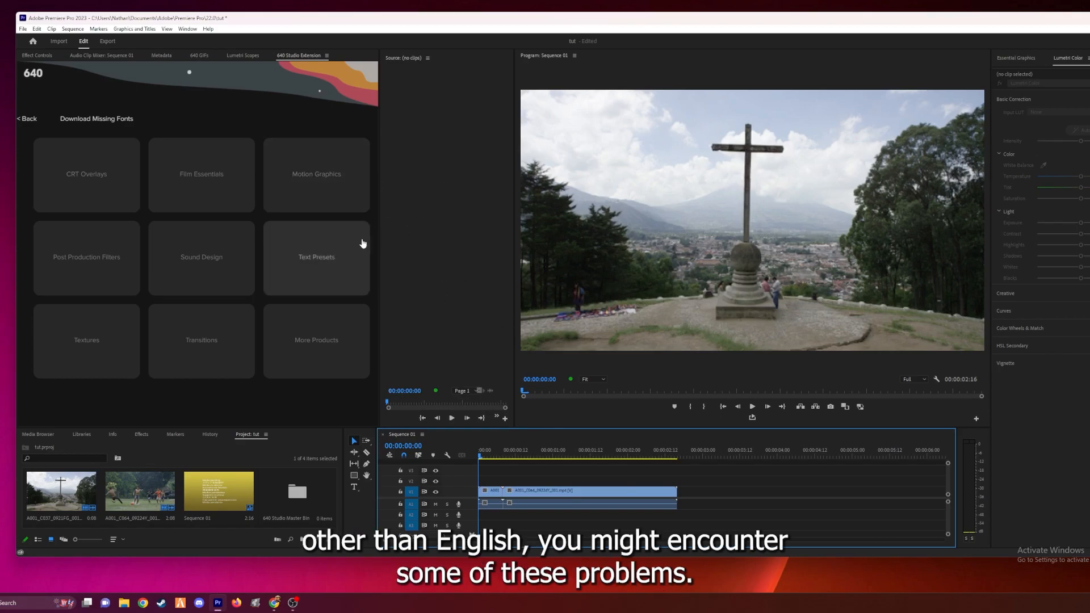
pyautogui.moveTo(253, 376)
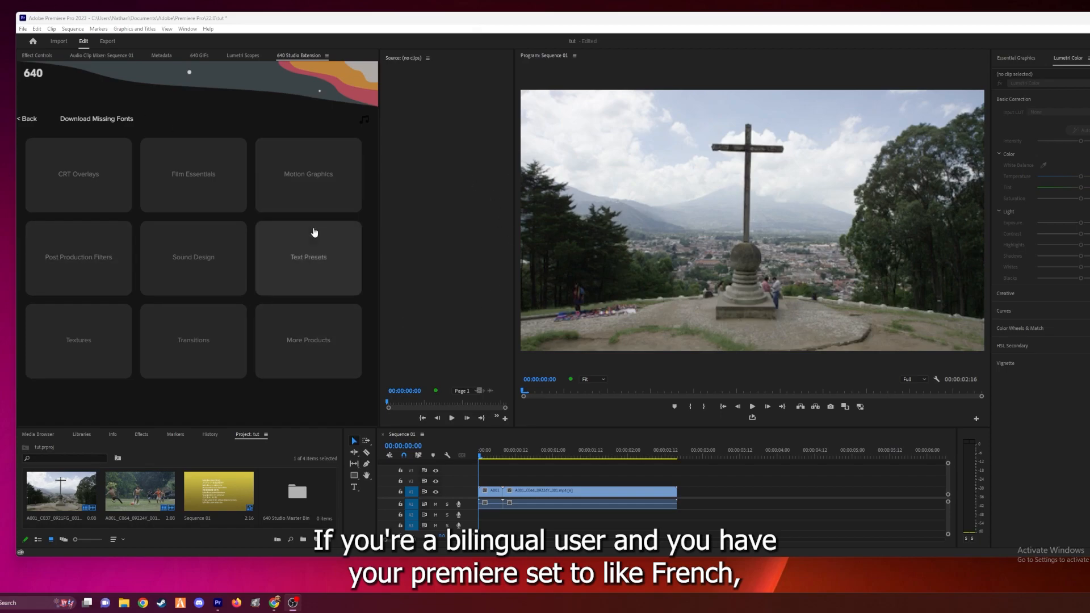
pyautogui.moveTo(457, 183)
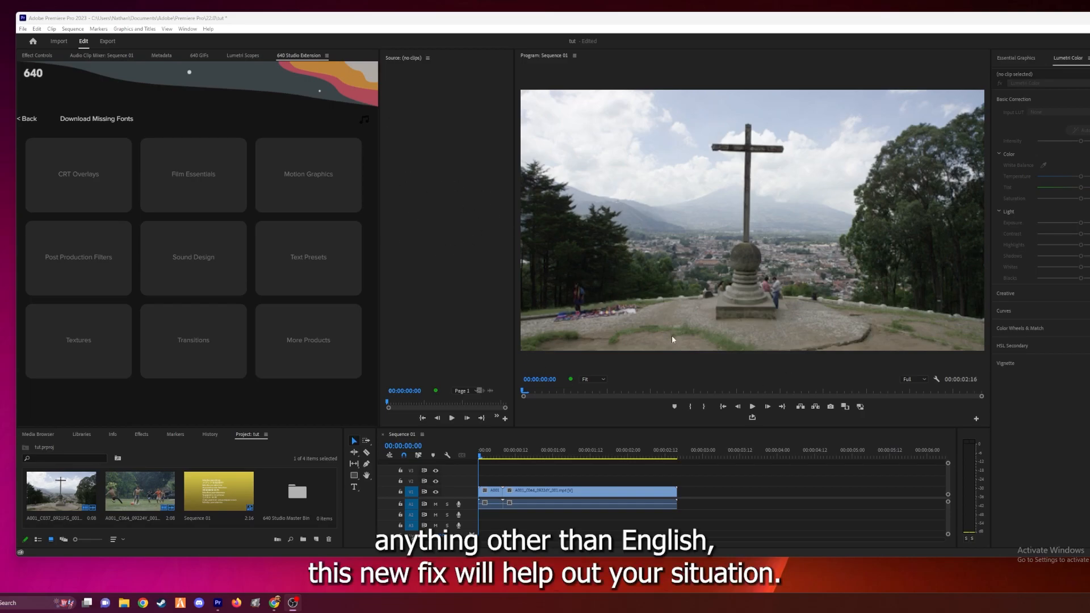
pyautogui.moveTo(11, 180)
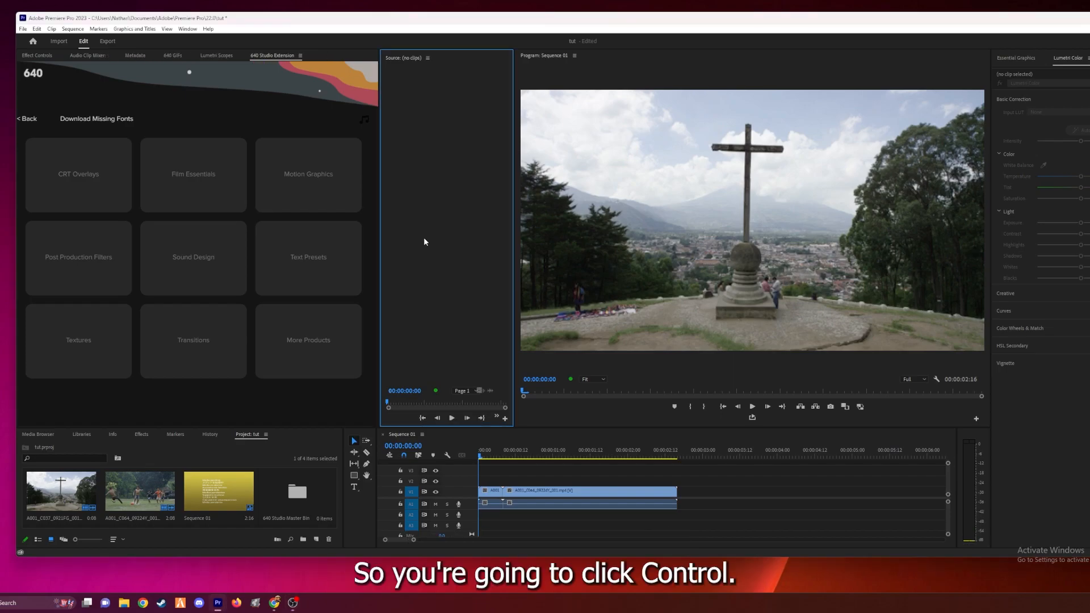
# Bring up the Console with Ctrl+F12 and switch it to the plain Console view
pyautogui.press('F12')
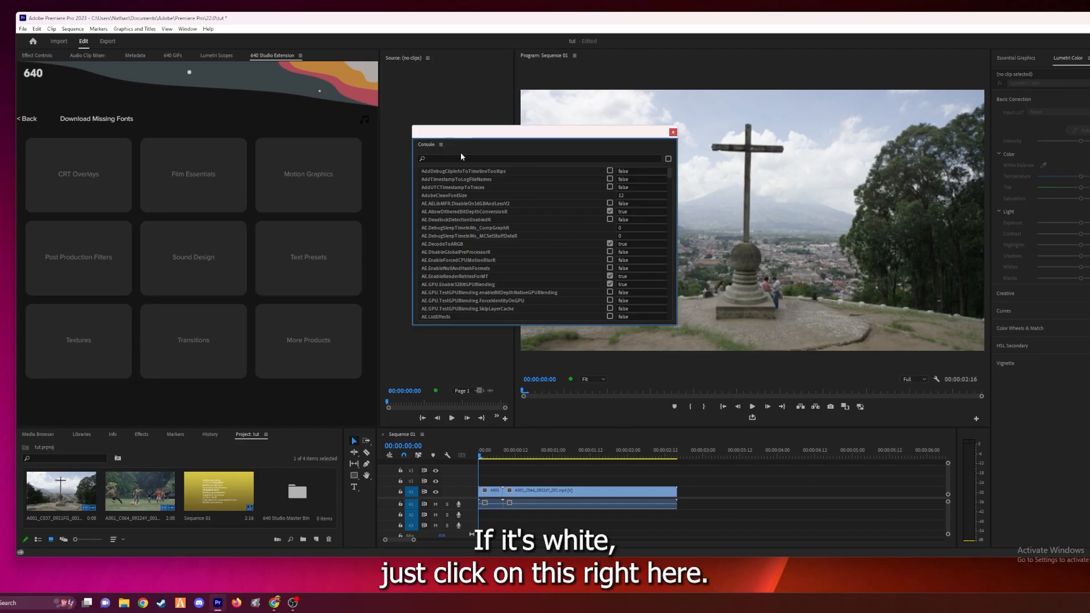
pyautogui.click(440, 145)
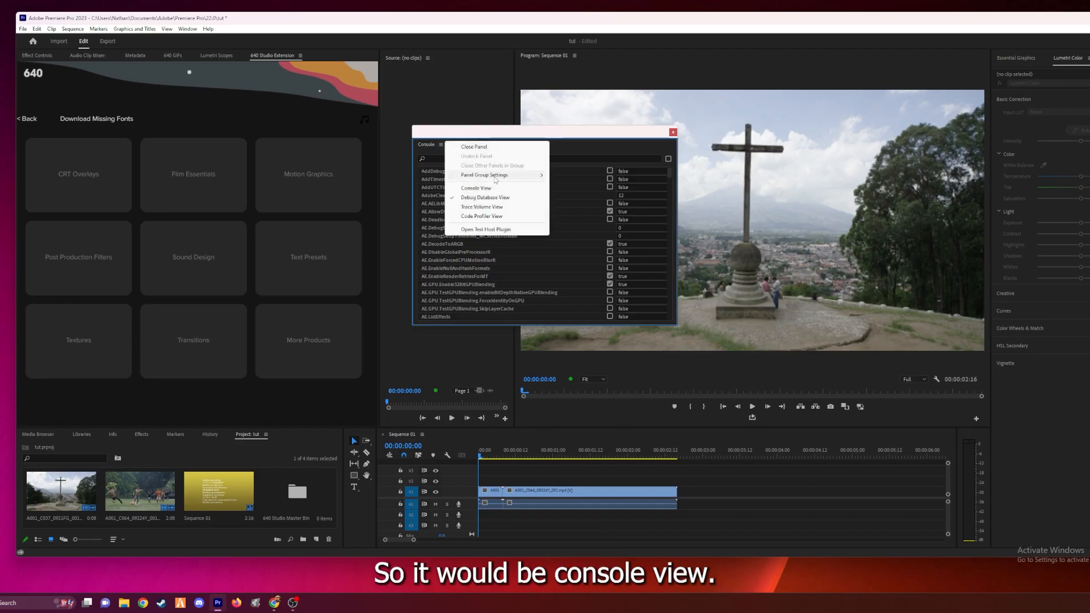
pyautogui.click(476, 188)
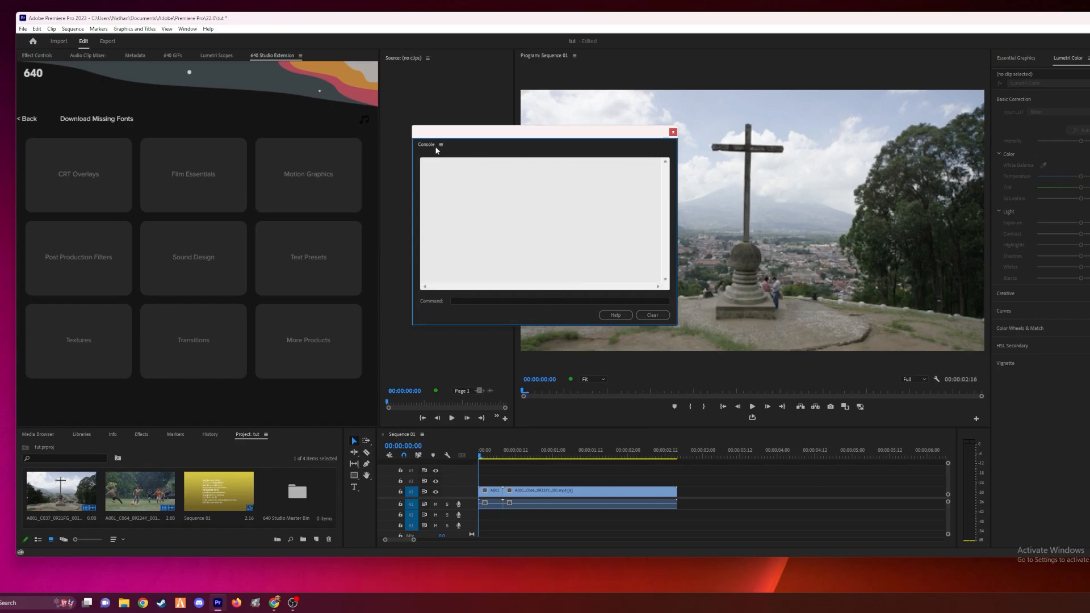
# Switch the Console to Debug Database View and focus its filter field
pyautogui.click(441, 144)
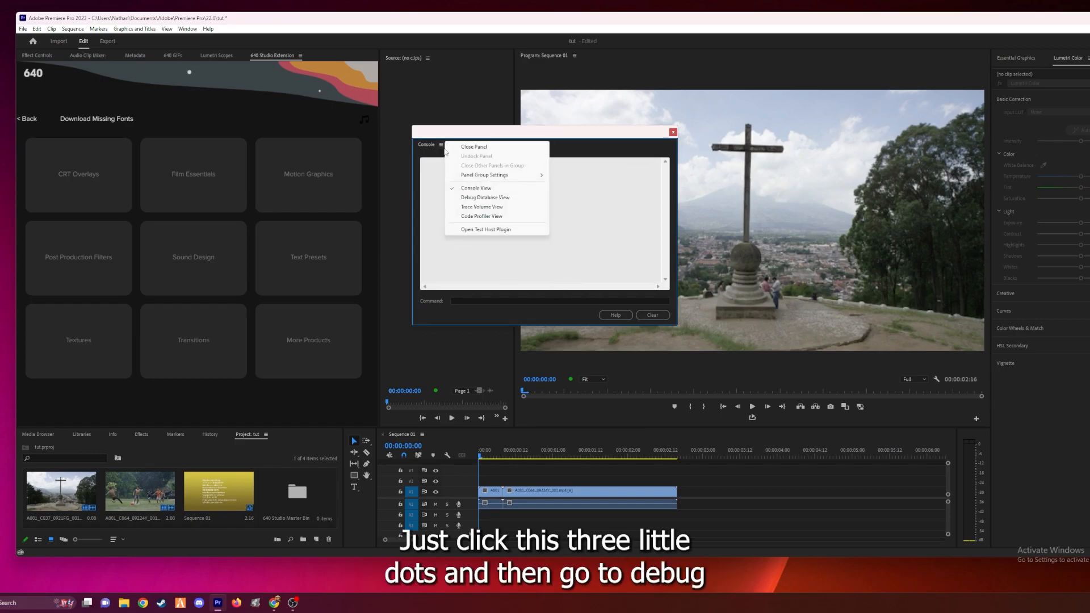
pyautogui.click(485, 198)
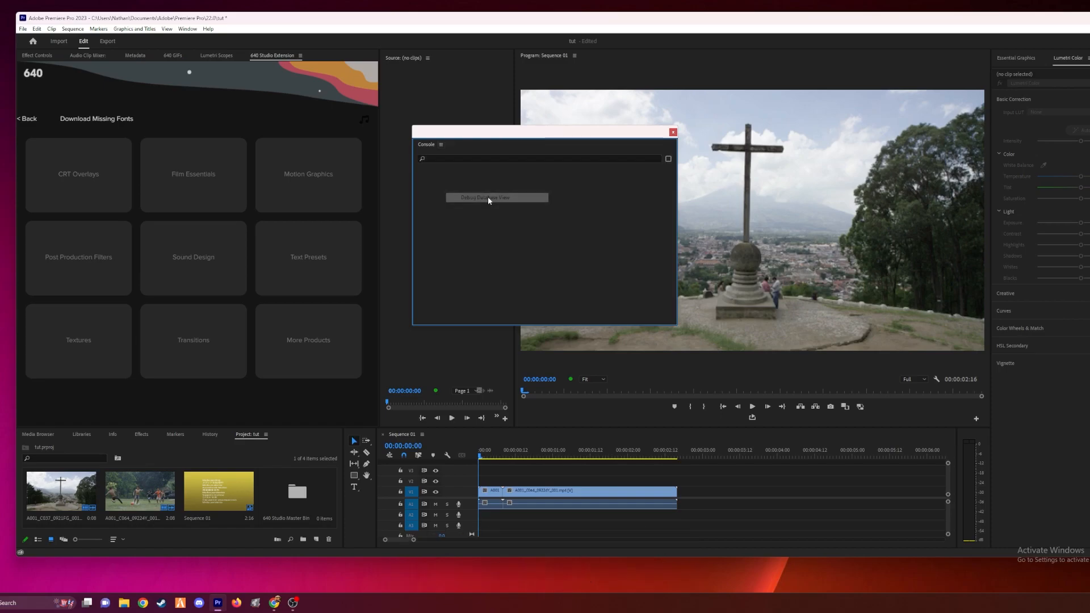
pyautogui.click(498, 198)
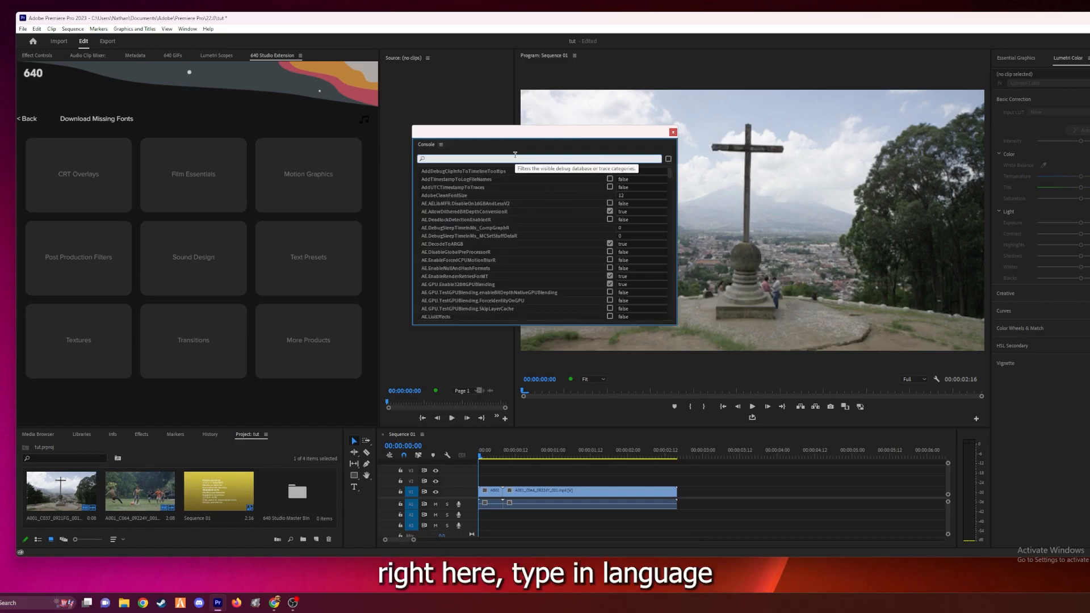
# Filter the debug database to 'language', confirm ApplicationLanguage en_US and flags false, then clear the filter
pyautogui.write('language')
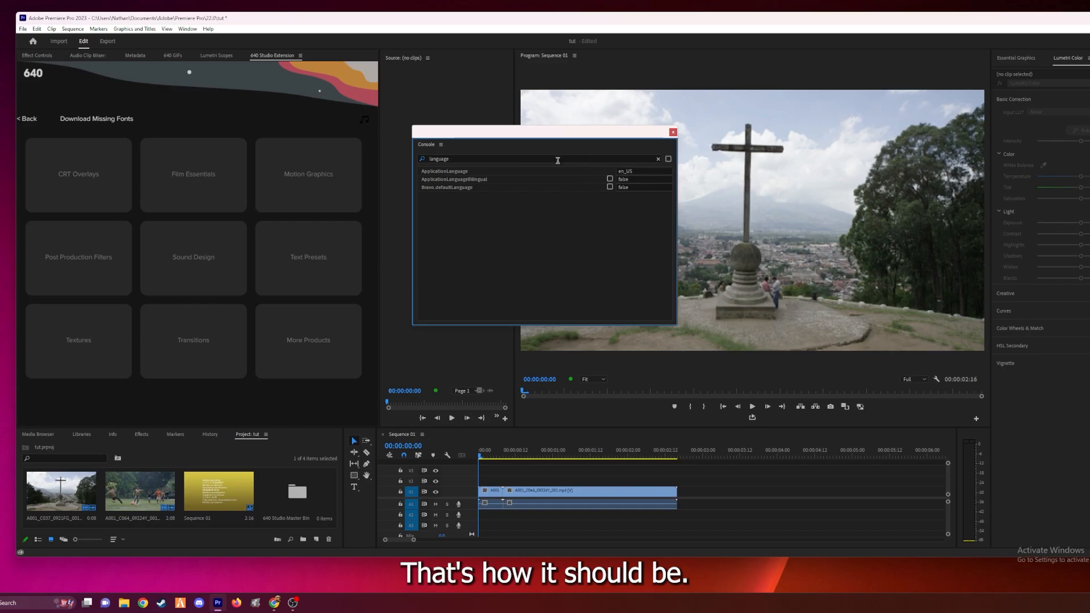
pyautogui.click(673, 132)
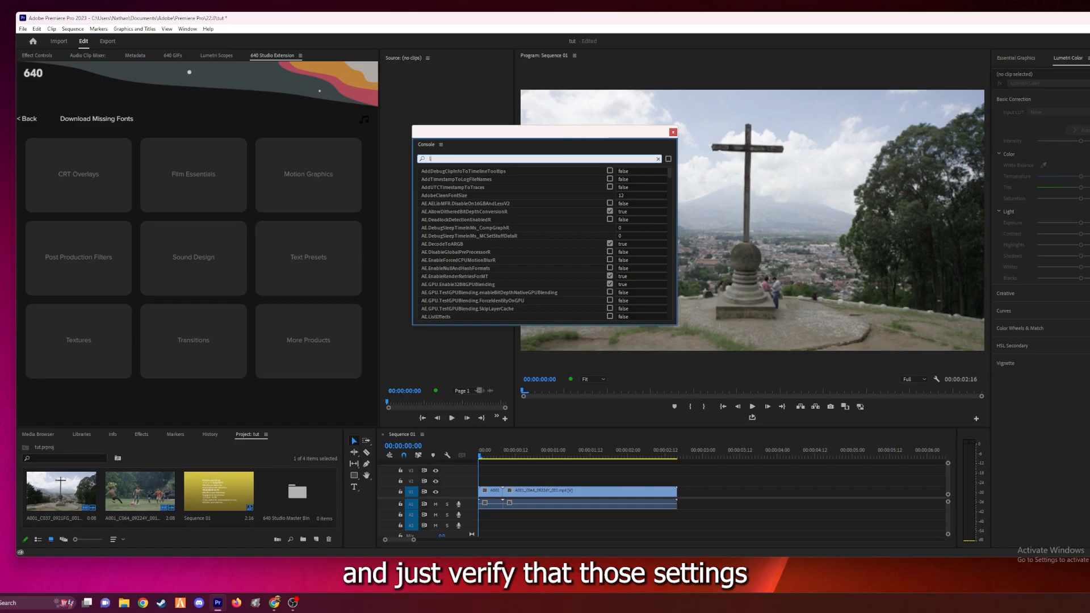
# Refilter the debug database to 'language' for verification and close the Console window
pyautogui.write('language')
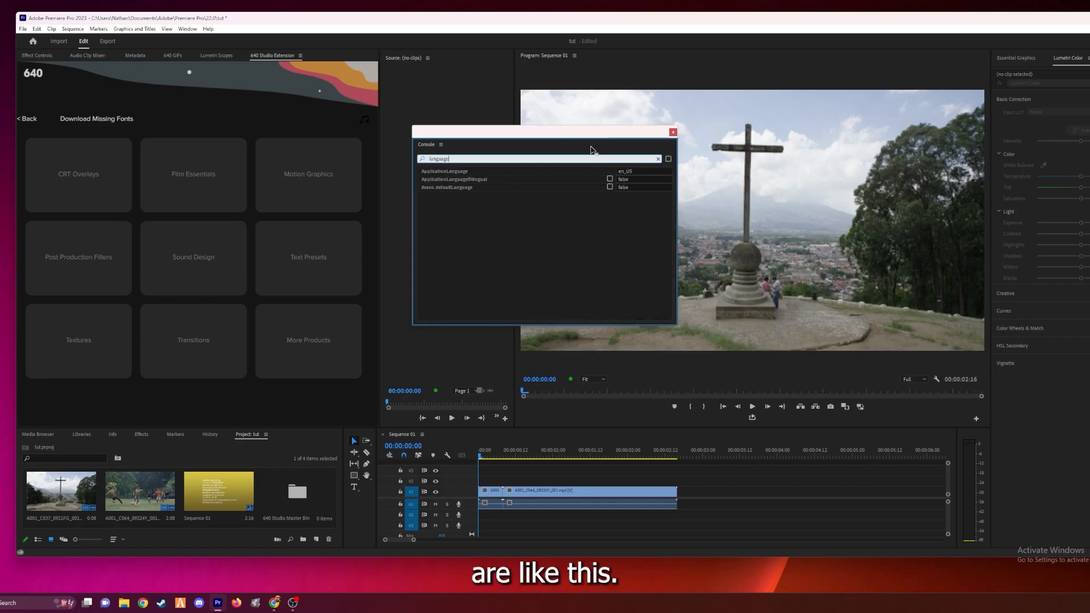
pyautogui.click(672, 132)
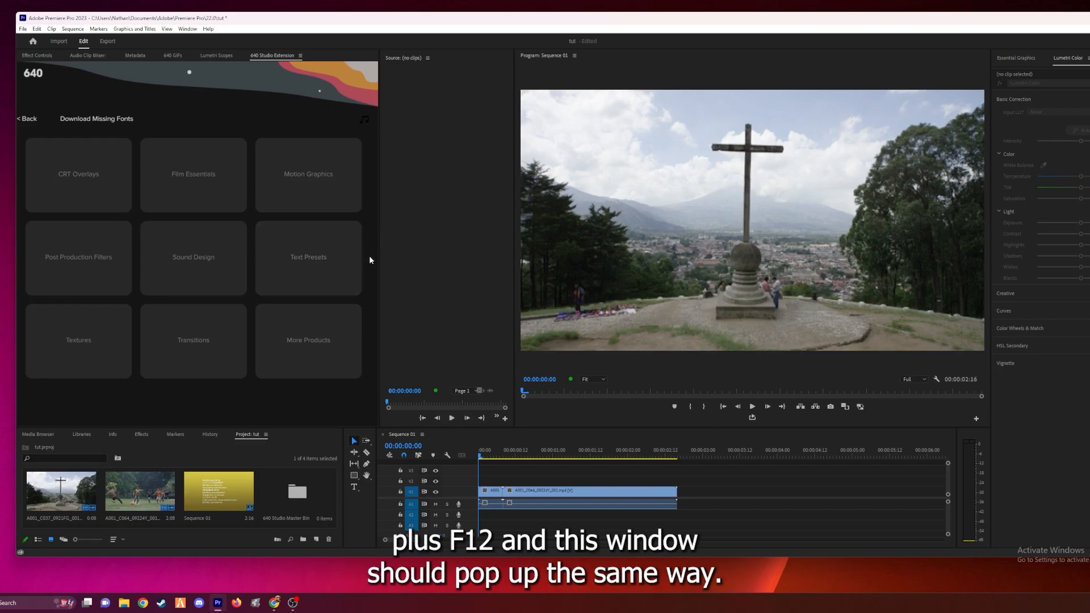
pyautogui.moveTo(402, 241)
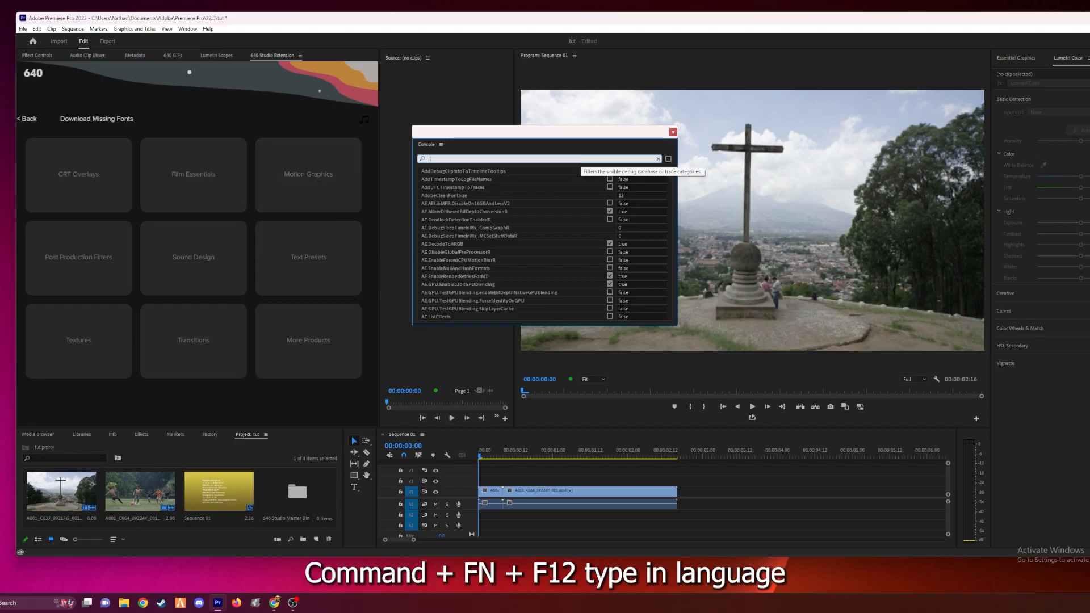
pyautogui.write('language')
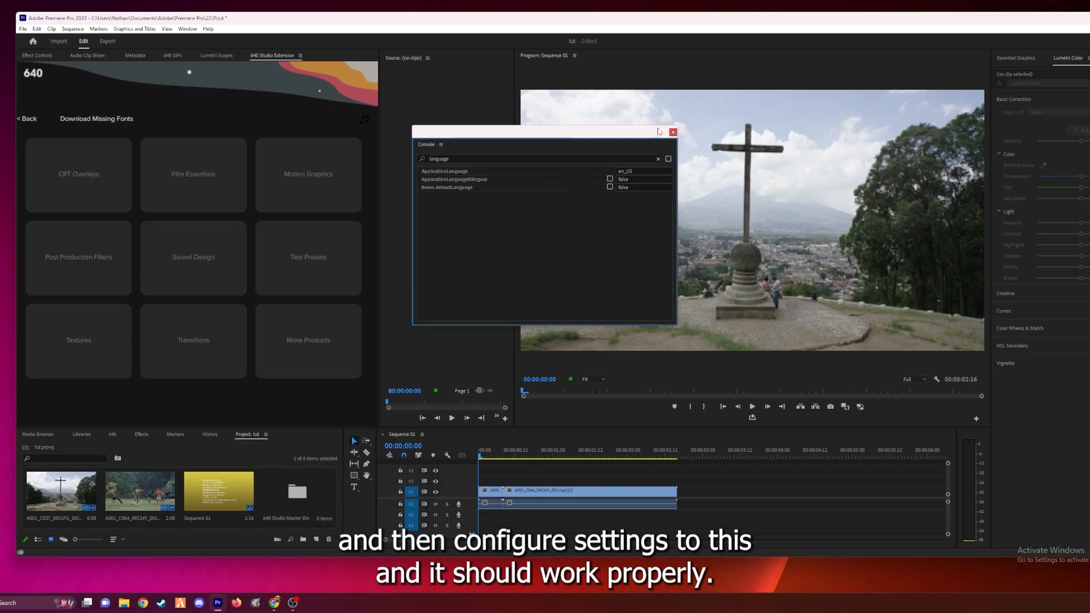
pyautogui.click(672, 131)
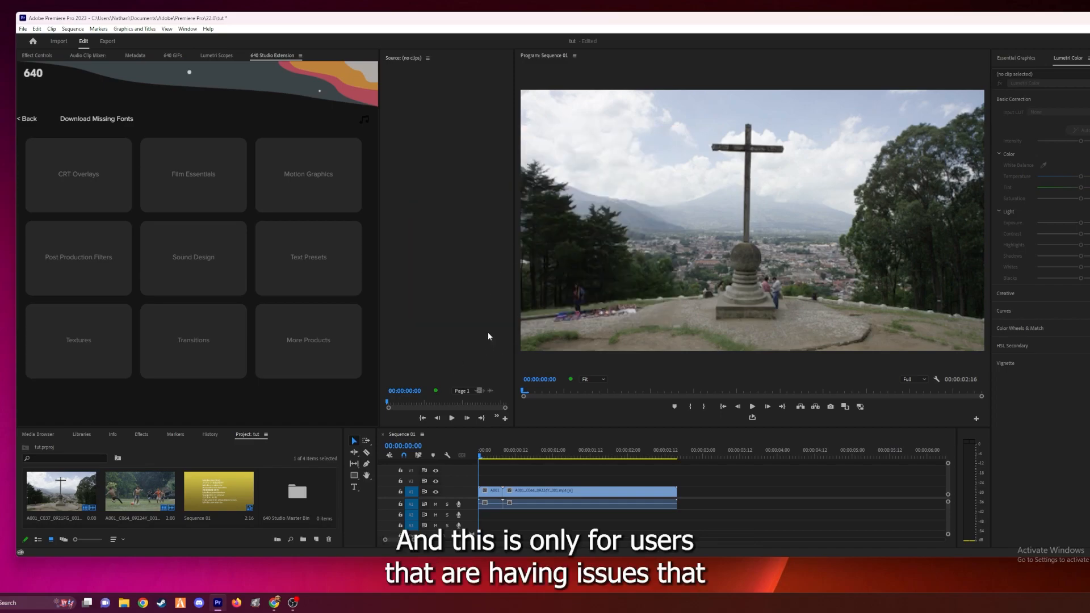
pyautogui.moveTo(339, 340)
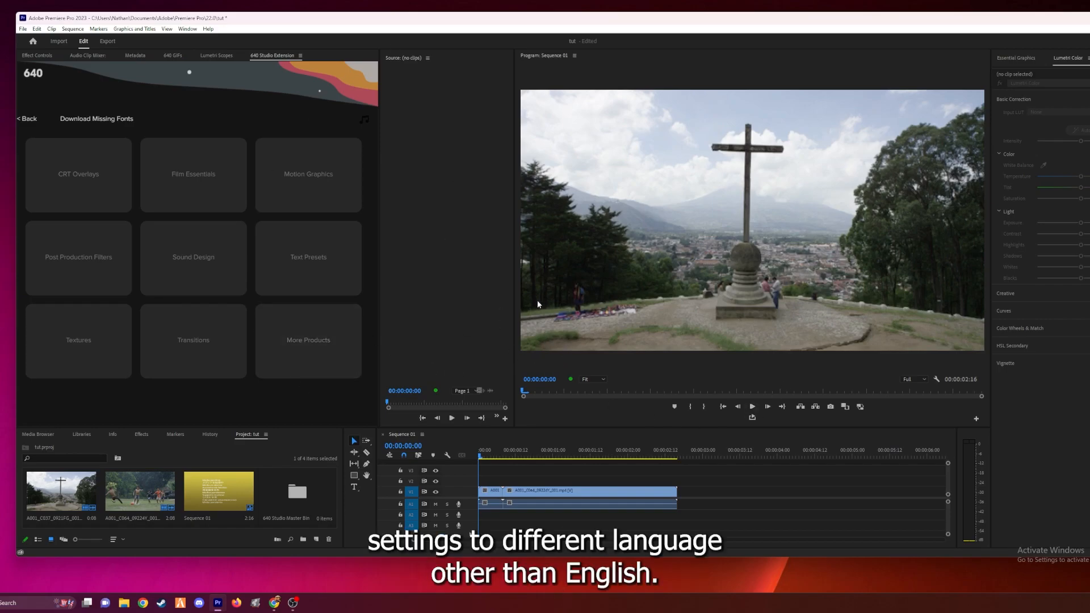
pyautogui.moveTo(610, 361)
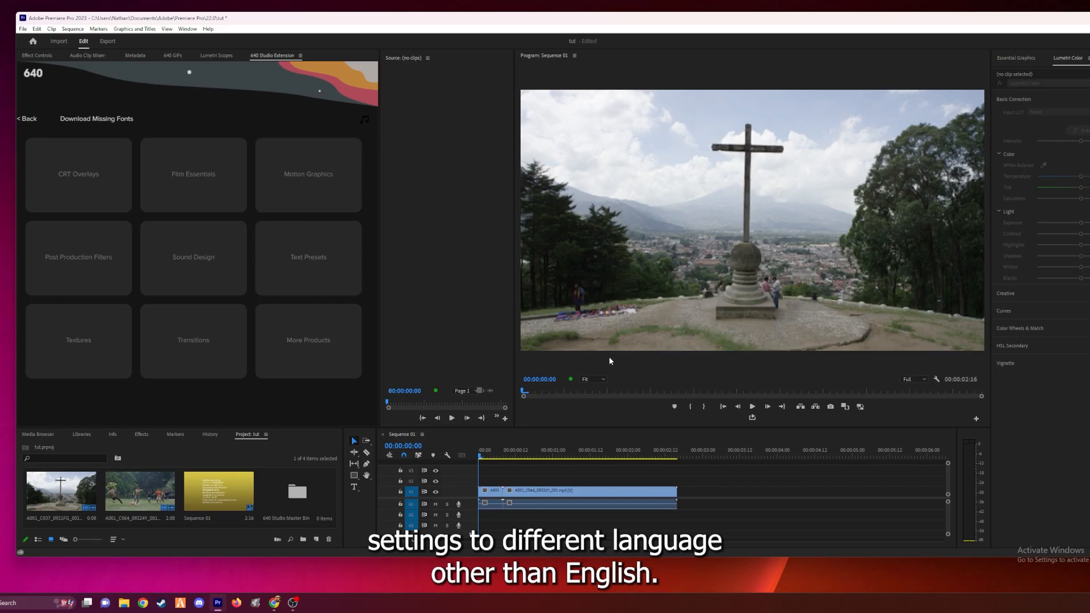